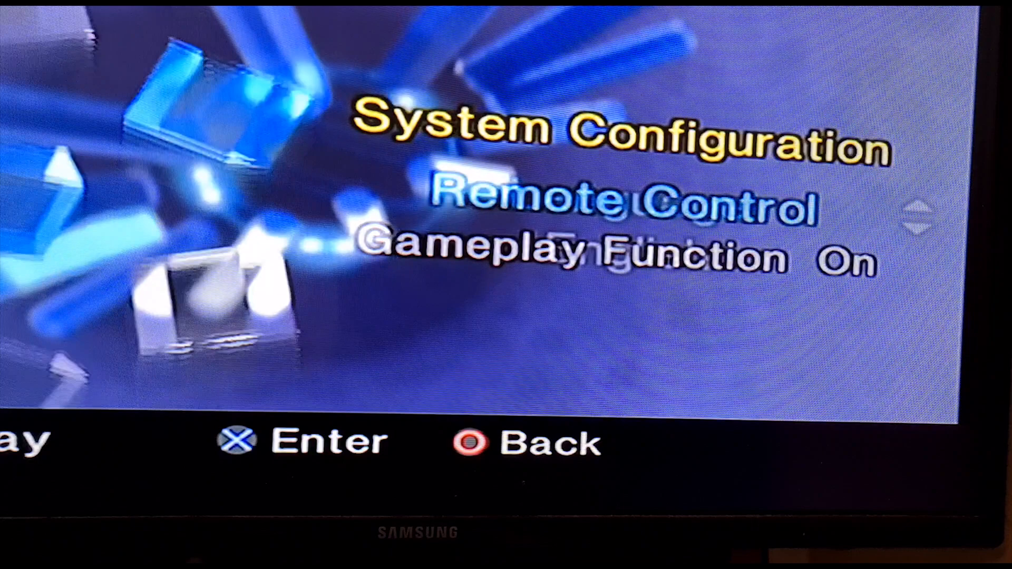
- Switch to the browser tab showing the FreeDVDBoot PREBUILT ISOs folder on GitHub
key("Up")
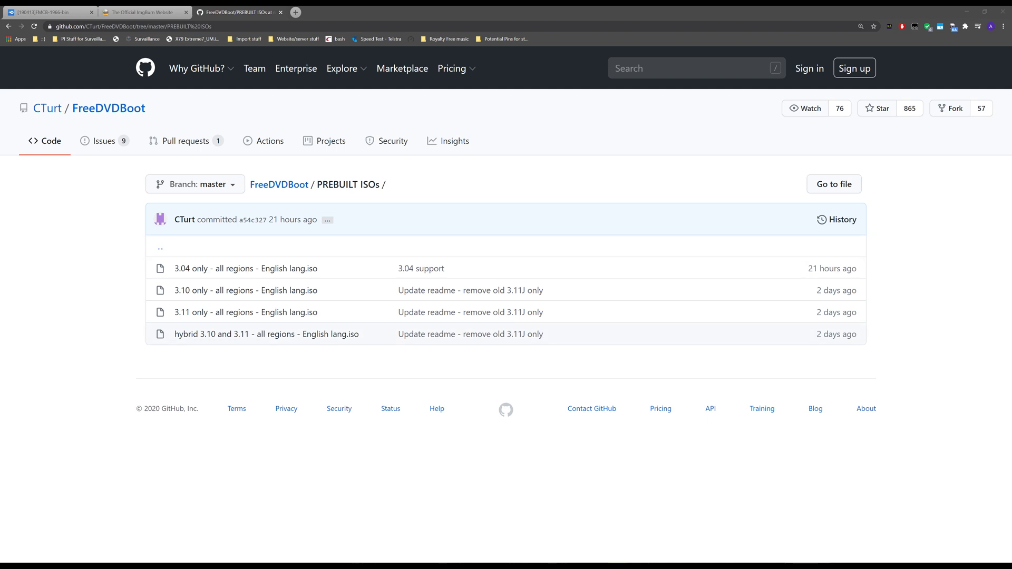
mouse_move(245, 312)
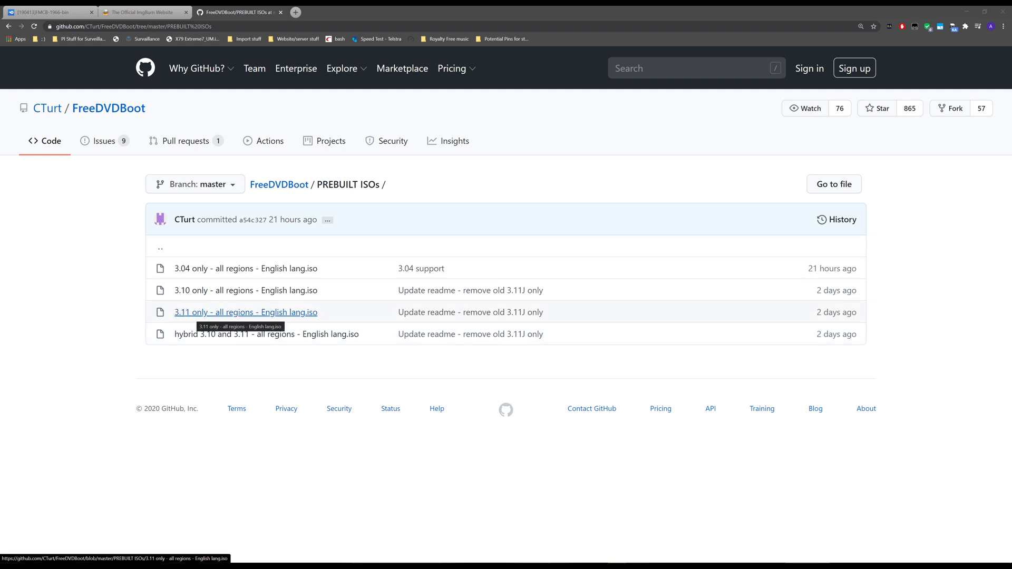
- Download the '3.11 only - all regions - English lang.iso' from GitHub and return to the ImgBurn site
left_click(246, 312)
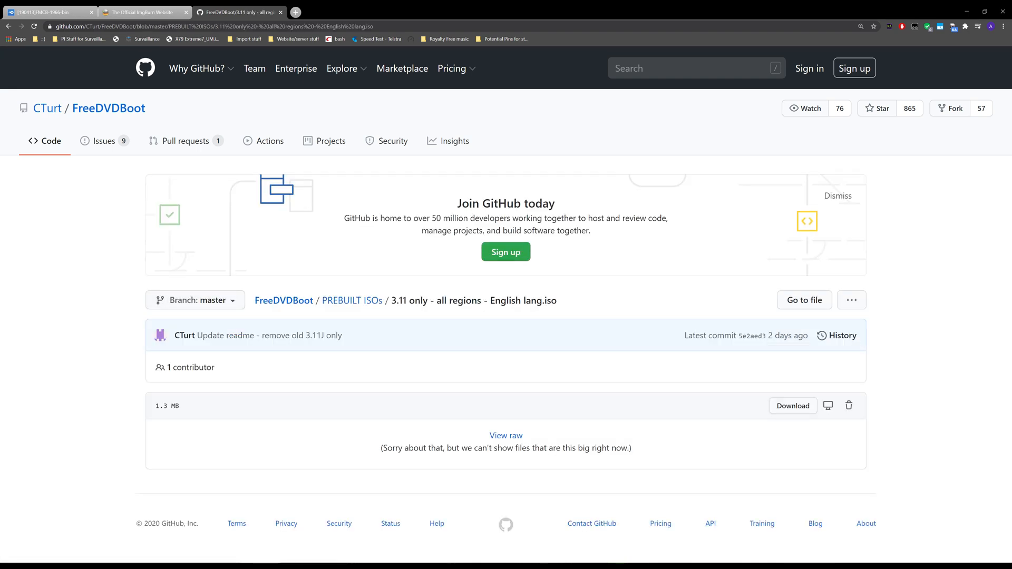
left_click(791, 404)
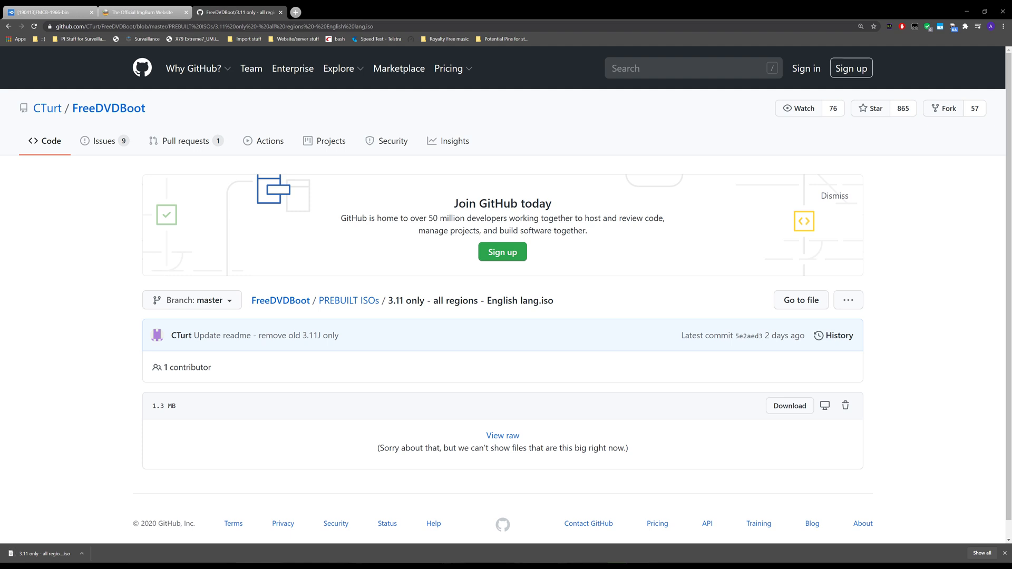
left_click(141, 12)
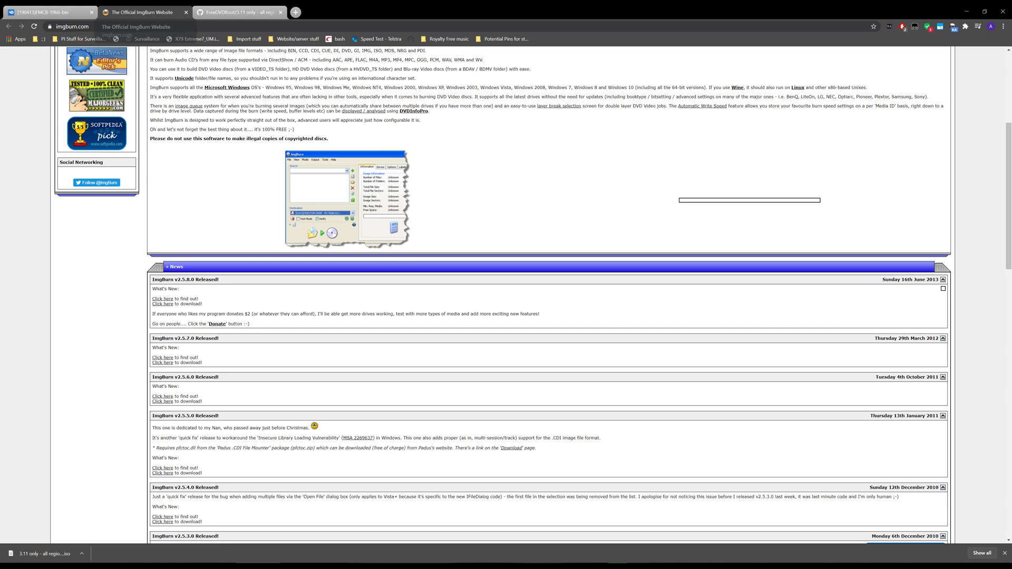
scroll("up", 3)
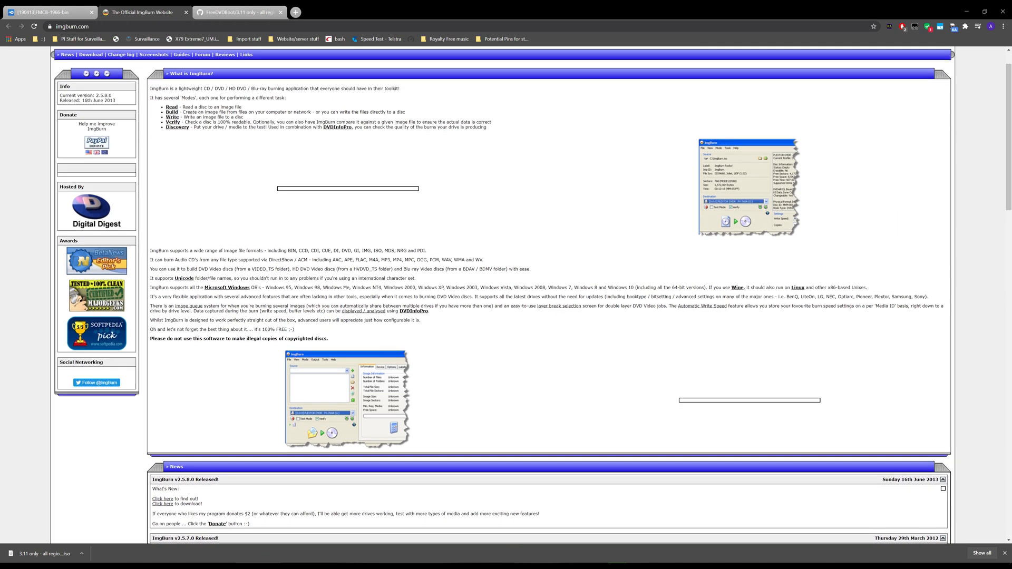
scroll("up", 3)
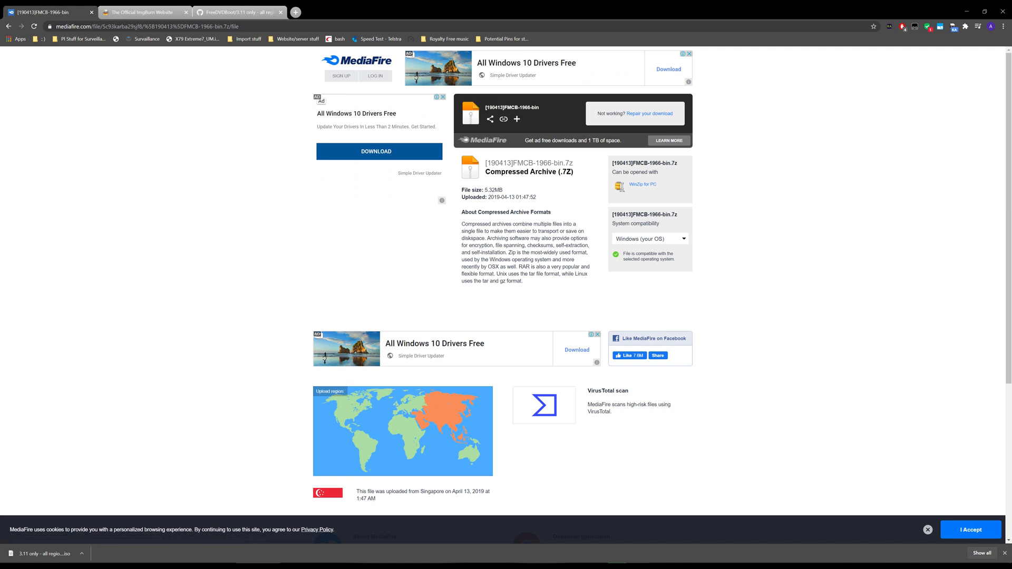
mouse_move(651, 114)
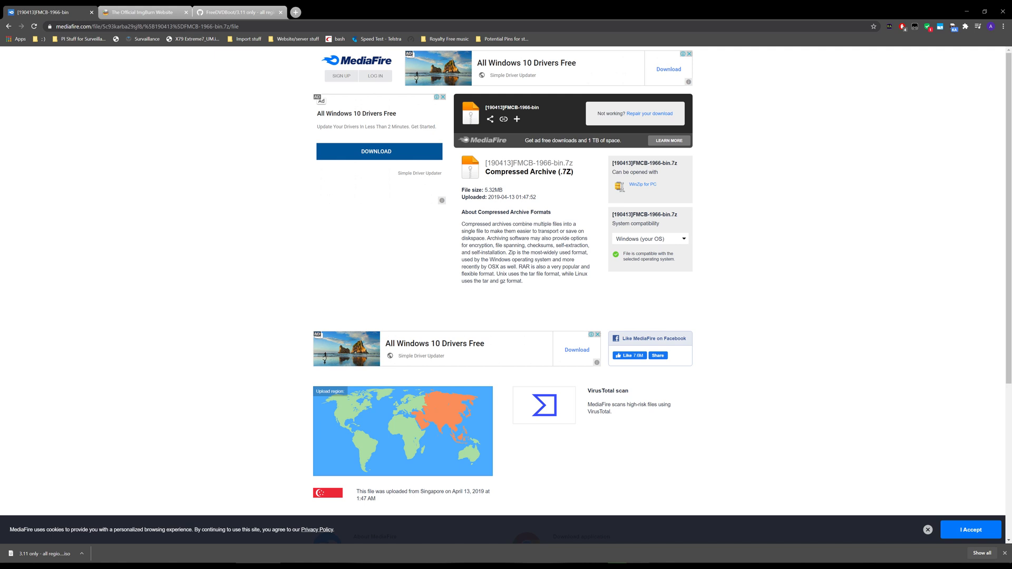
- Return from the MediaFire FMCB page to the Official ImgBurn Website tab
left_click(143, 11)
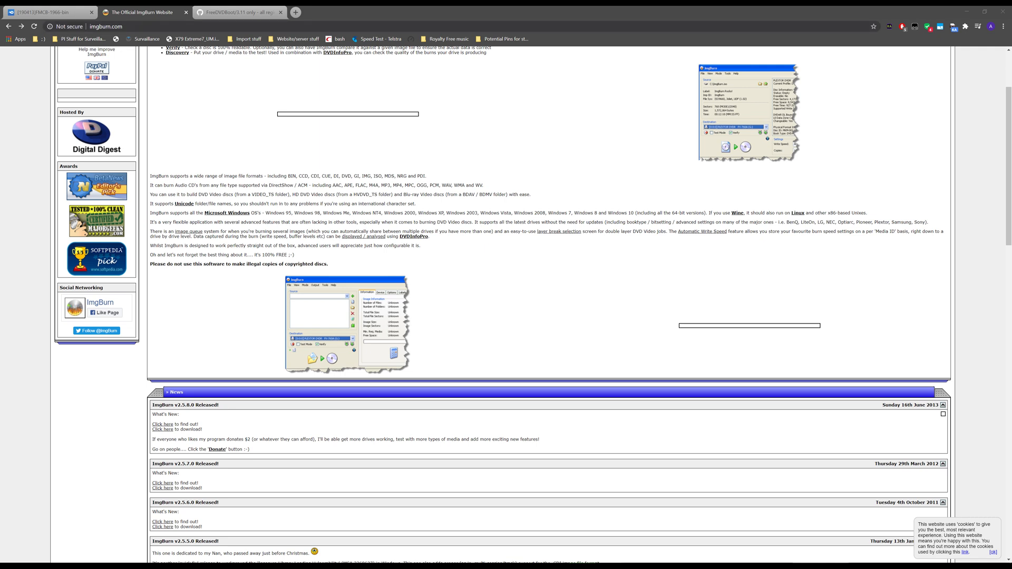
- Download SetupImgBurn 2.5.8.0 from a mirror and launch the installer
left_click(163, 429)
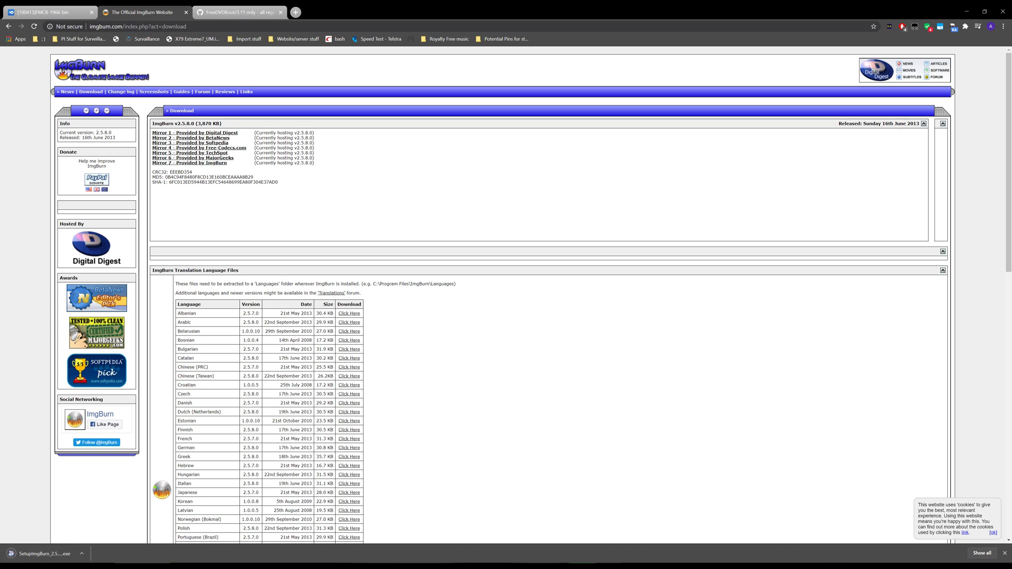
left_click(45, 554)
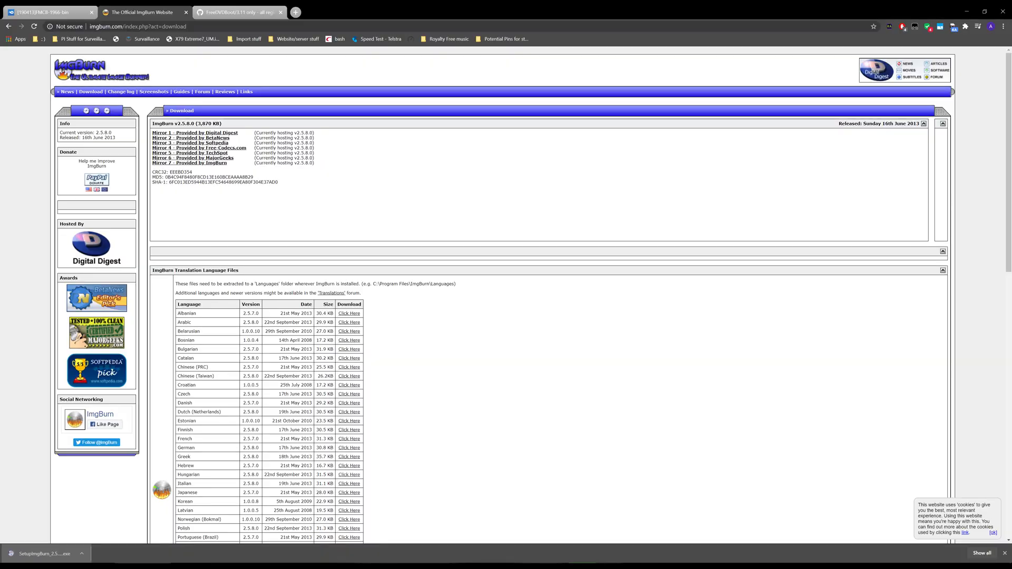
left_click(43, 553)
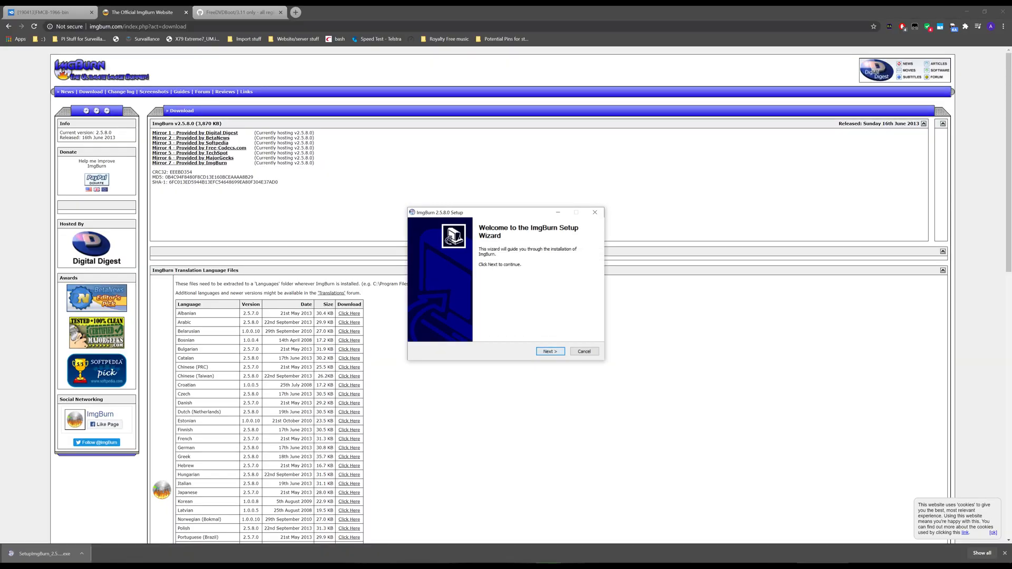
- Install ImgBurn 2.5.8.0 with default components and Start Menu folder, then finish the wizard
left_click(549, 351)
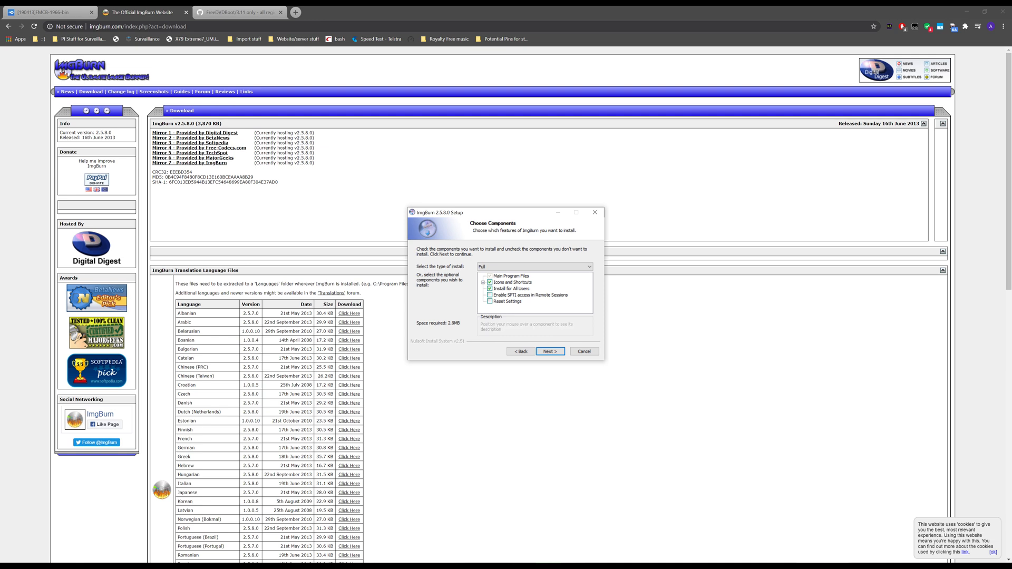
mouse_move(510, 289)
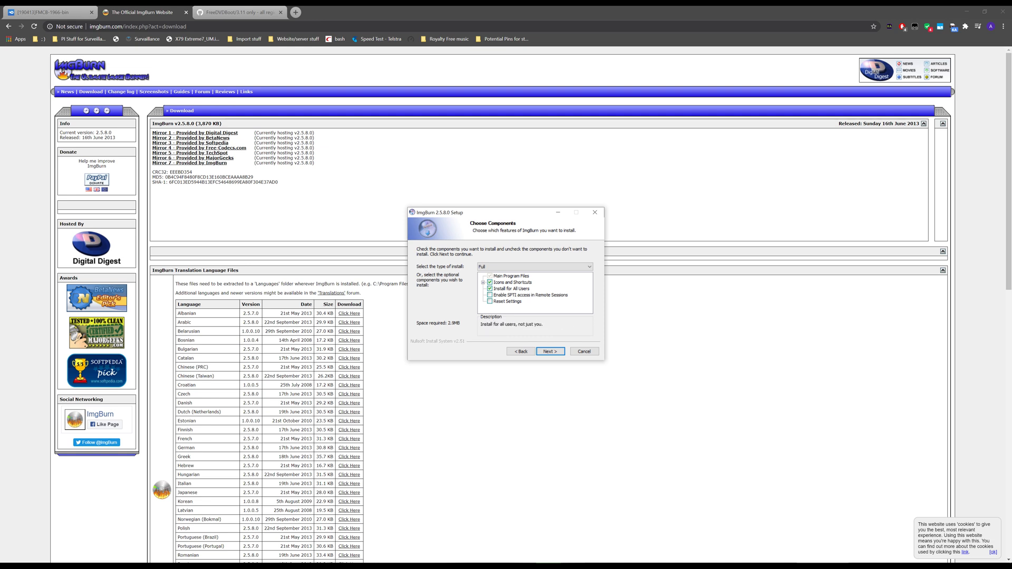
mouse_move(534, 323)
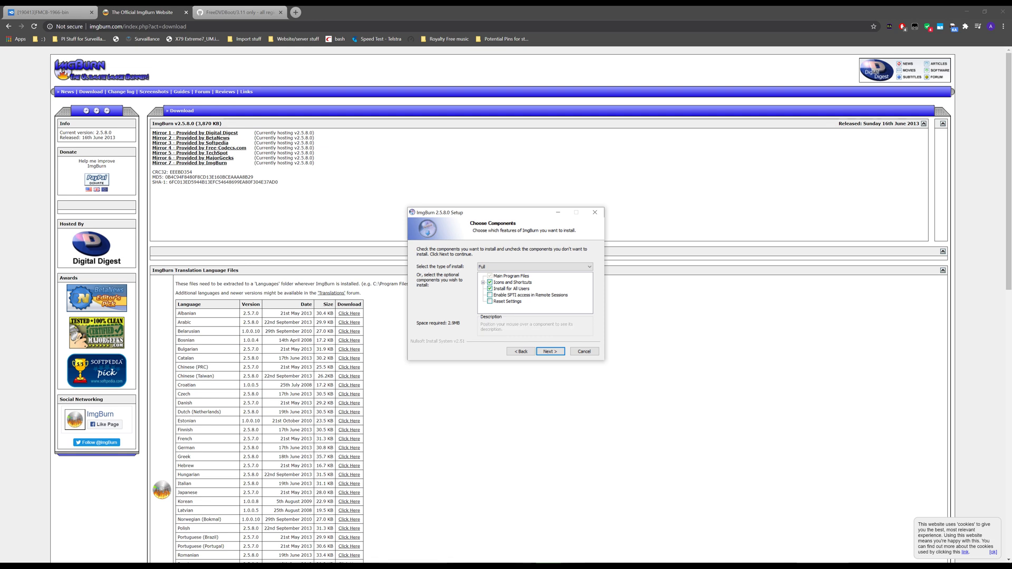
left_click(511, 275)
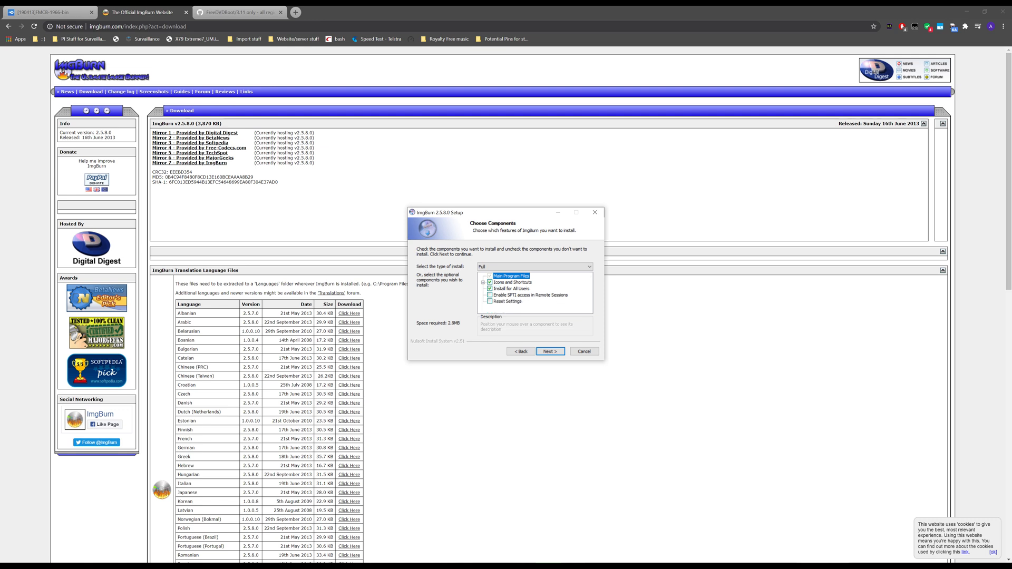
left_click(549, 351)
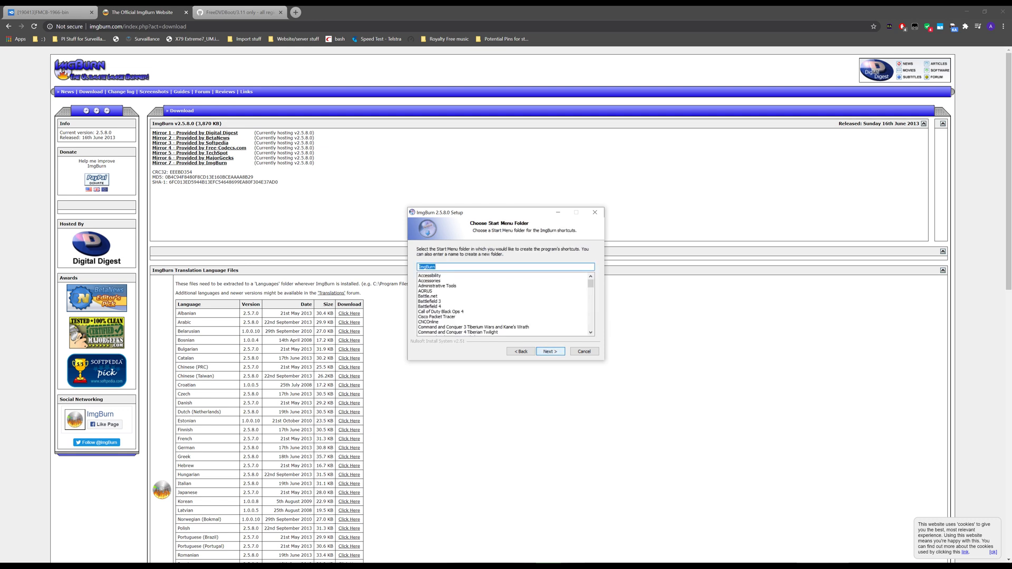
left_click(549, 351)
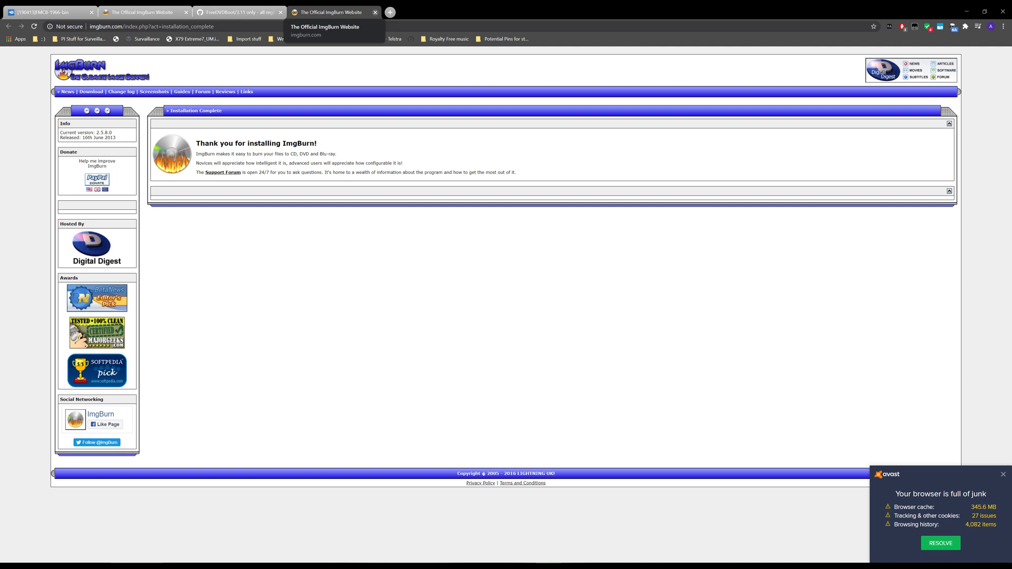
left_click(240, 12)
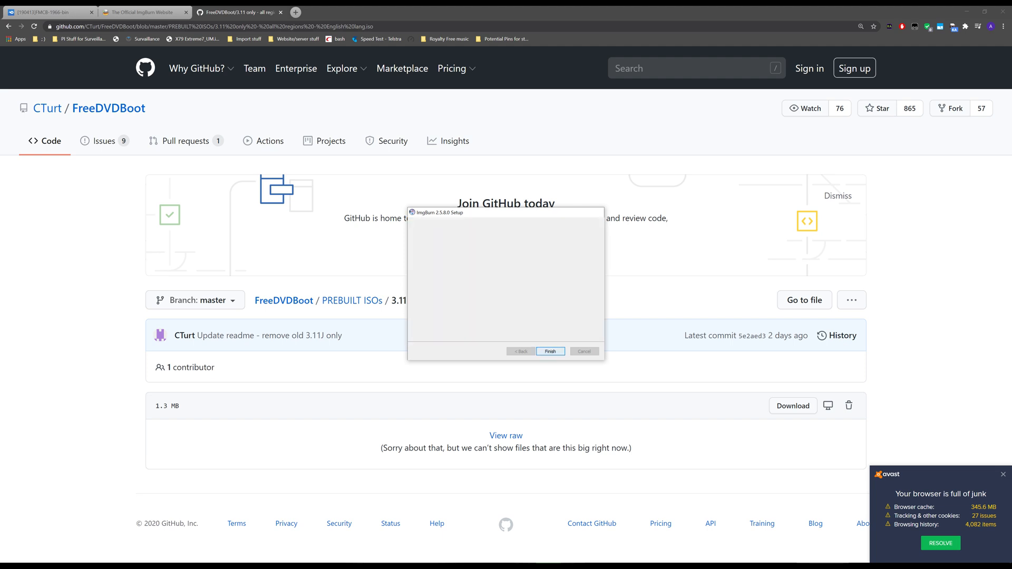
left_click(550, 351)
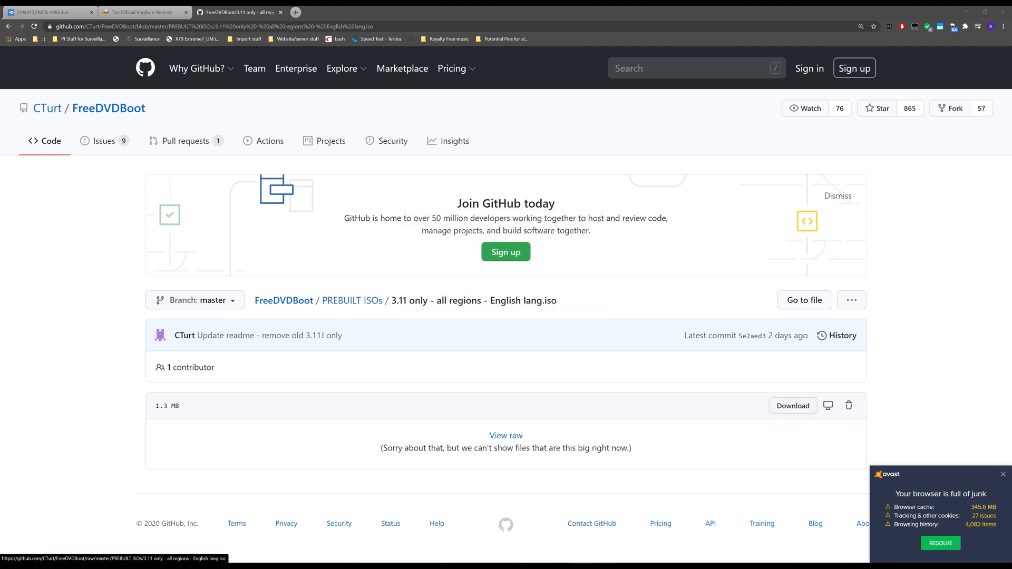
- Launch ImgBurn from the Start menu search
type("imgburn")
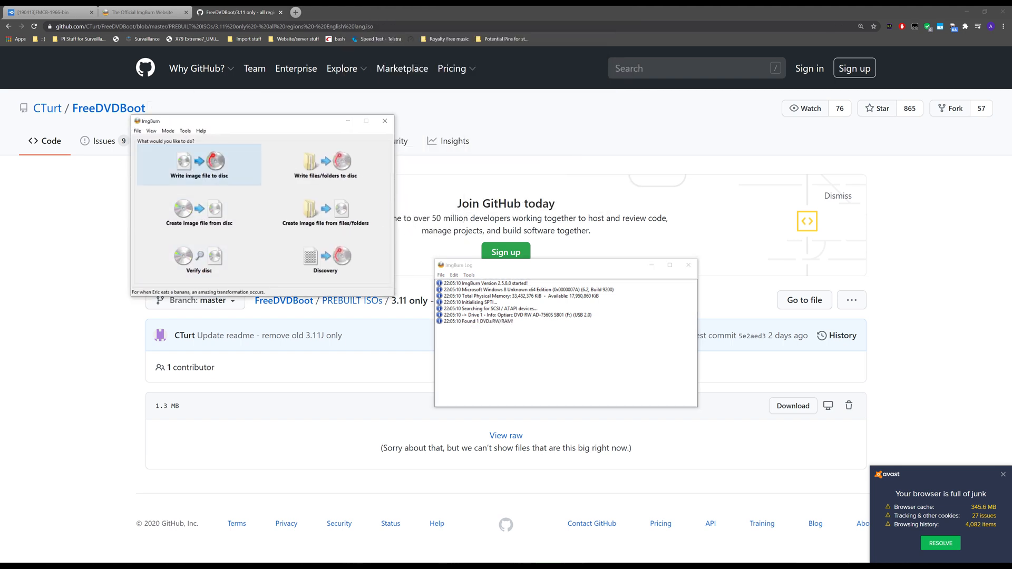
- Choose ImgBurn's 'Write image file to disc' mode for the DVD+R drive
left_click(199, 164)
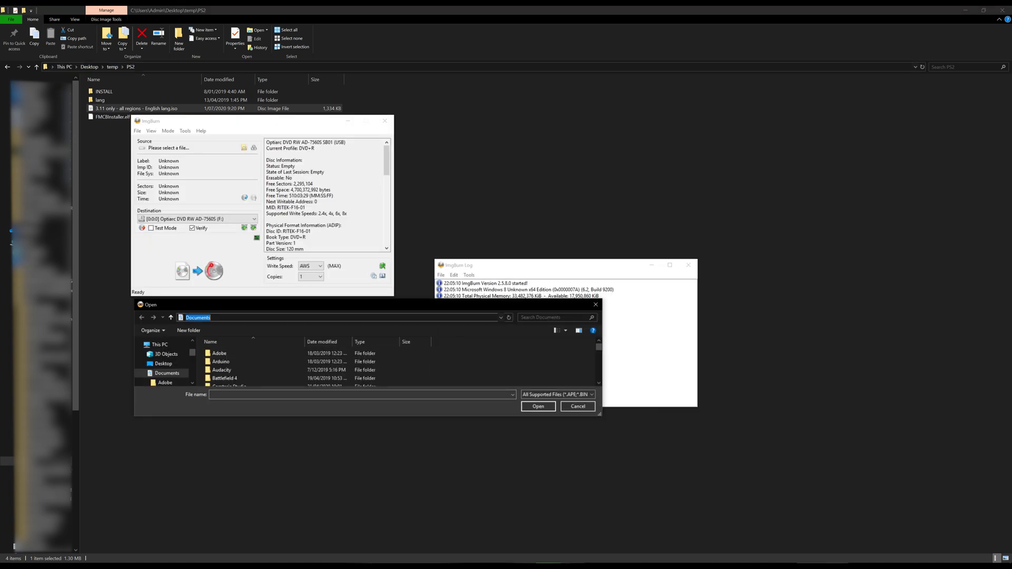
- Load '3.11 only - all regions - English lang.iso' as source with the Optiarc DVD RW drive as destination
left_click(165, 380)
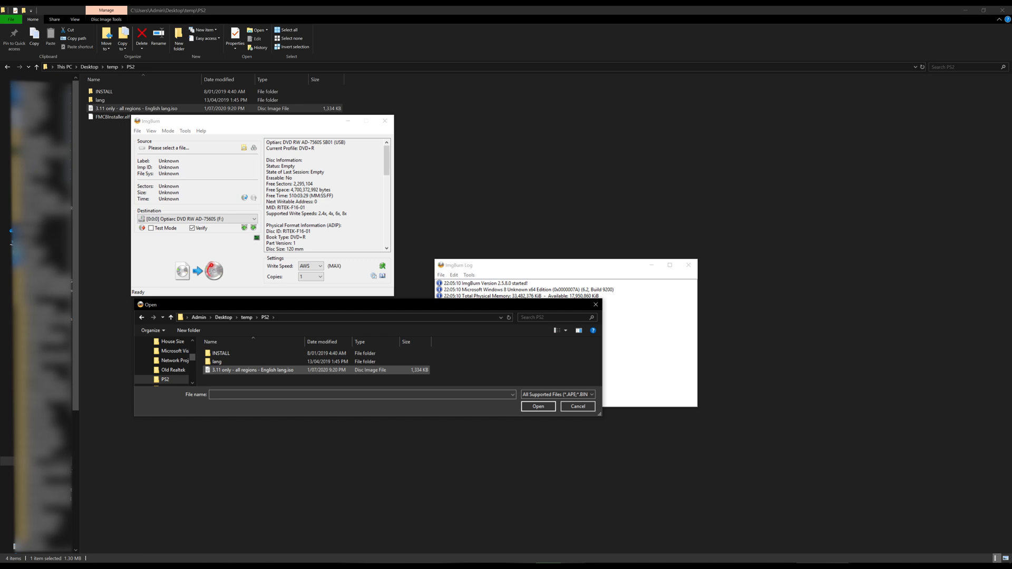
mouse_move(252, 370)
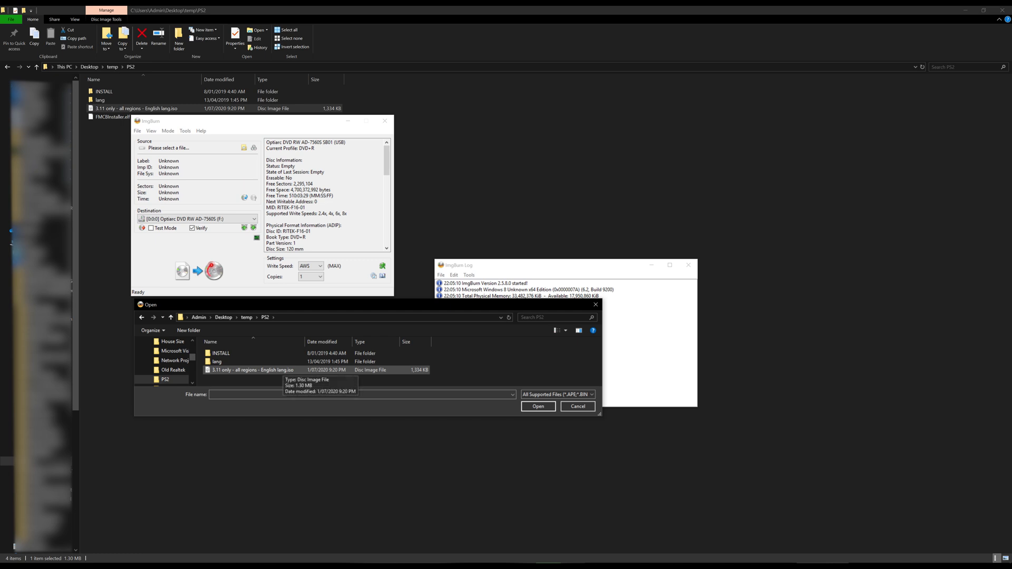
left_click(537, 406)
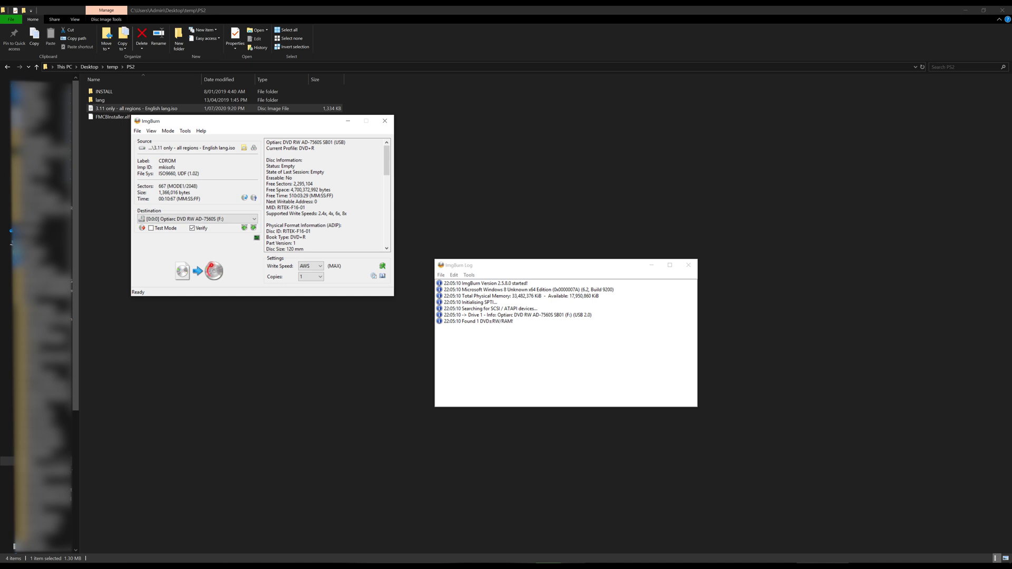
left_click(254, 218)
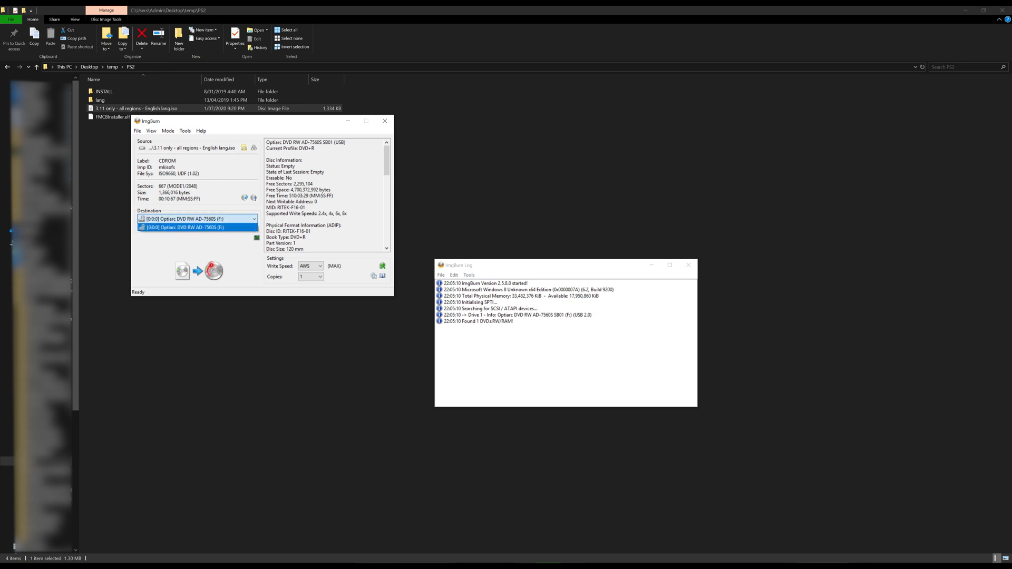
left_click(197, 219)
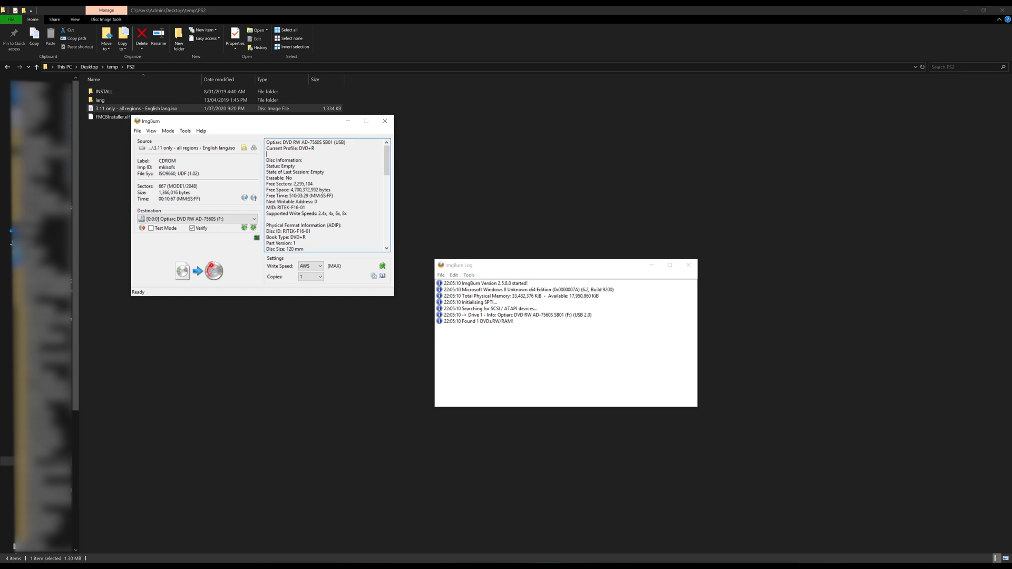
double_click(298, 147)
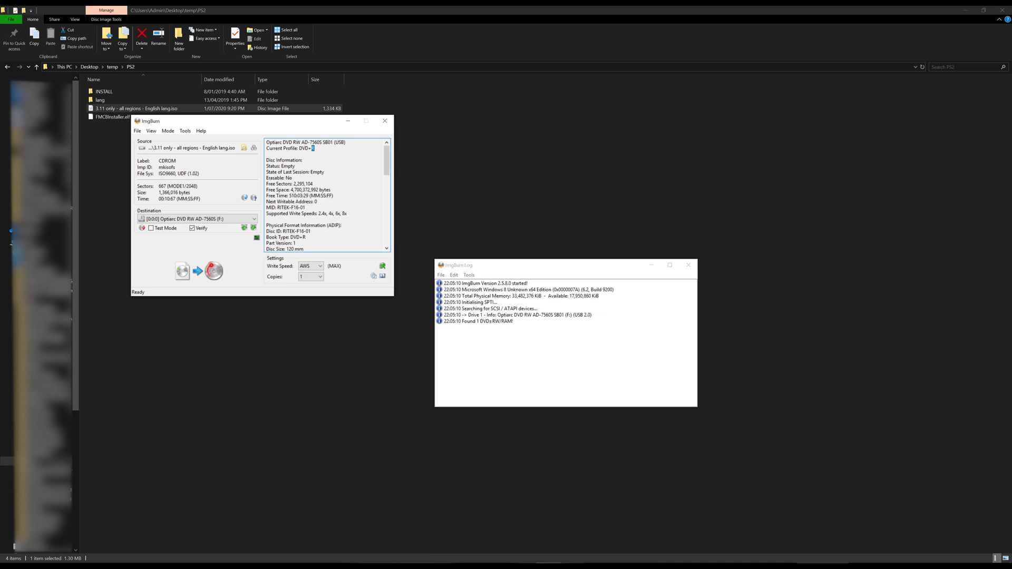
double_click(303, 147)
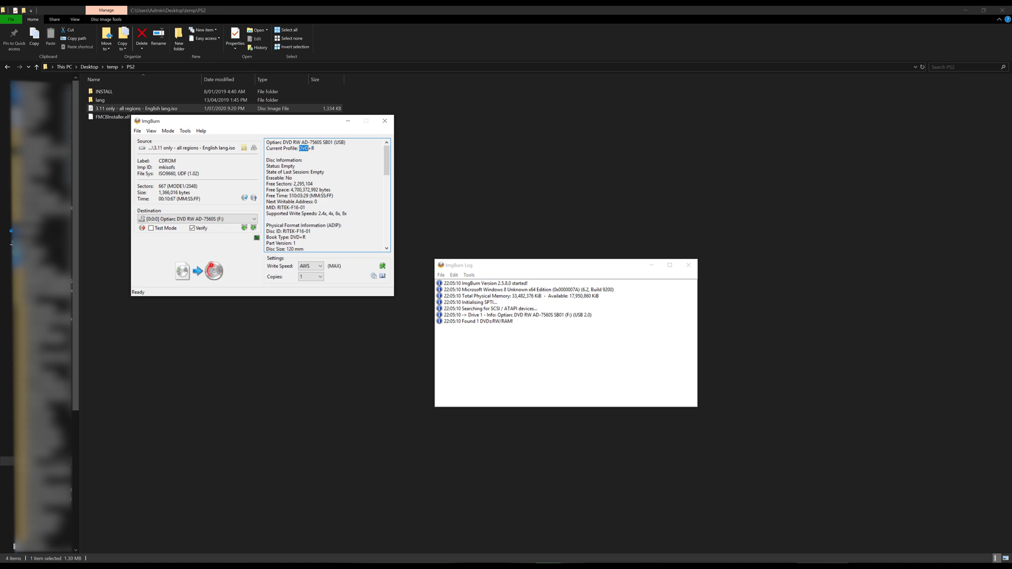
- Lower the write speed to 1x for the blank DVD+R
scroll("down", 3)
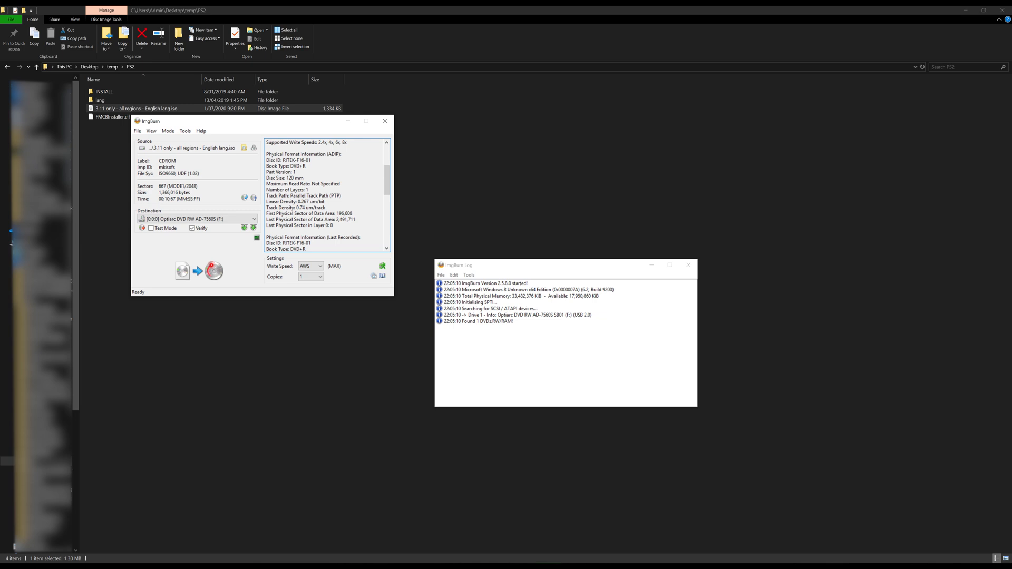
left_click(318, 265)
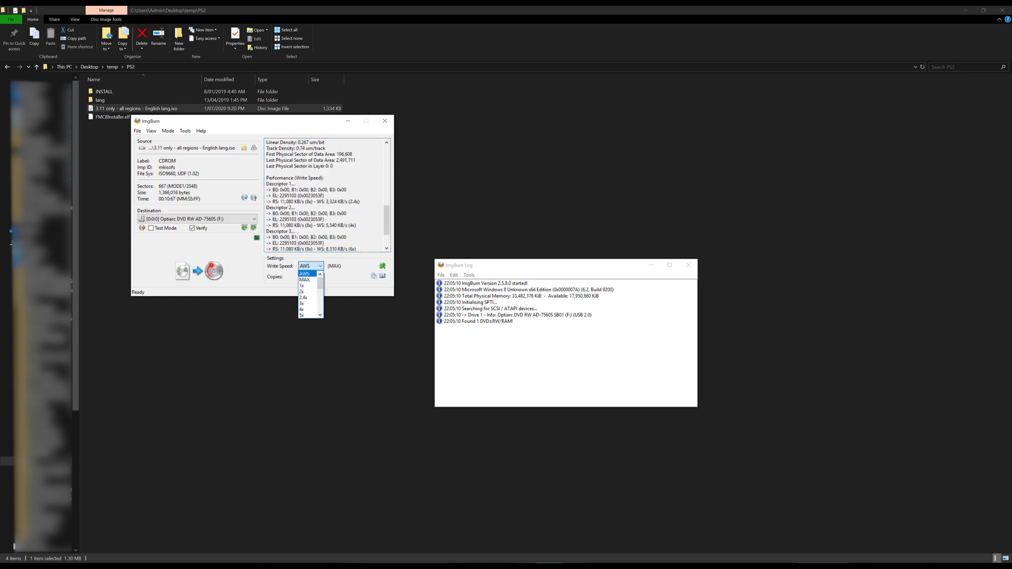
mouse_move(305, 286)
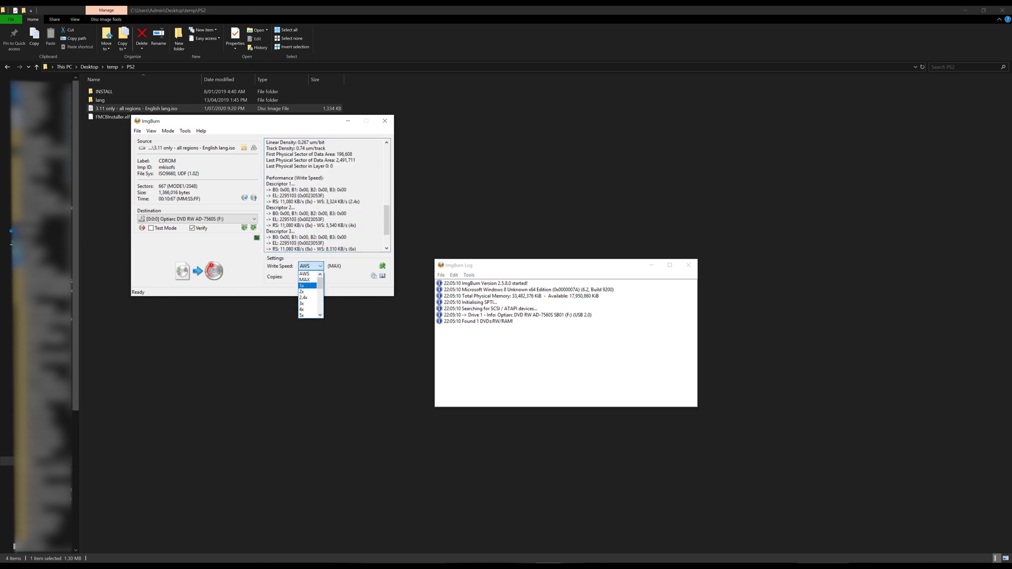
scroll("down", 3)
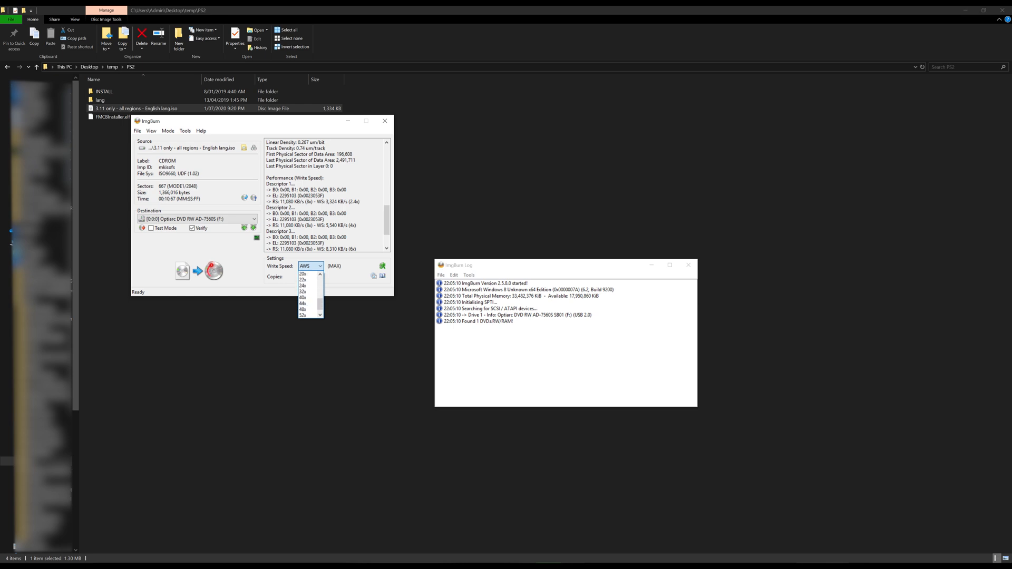
scroll("up", 3)
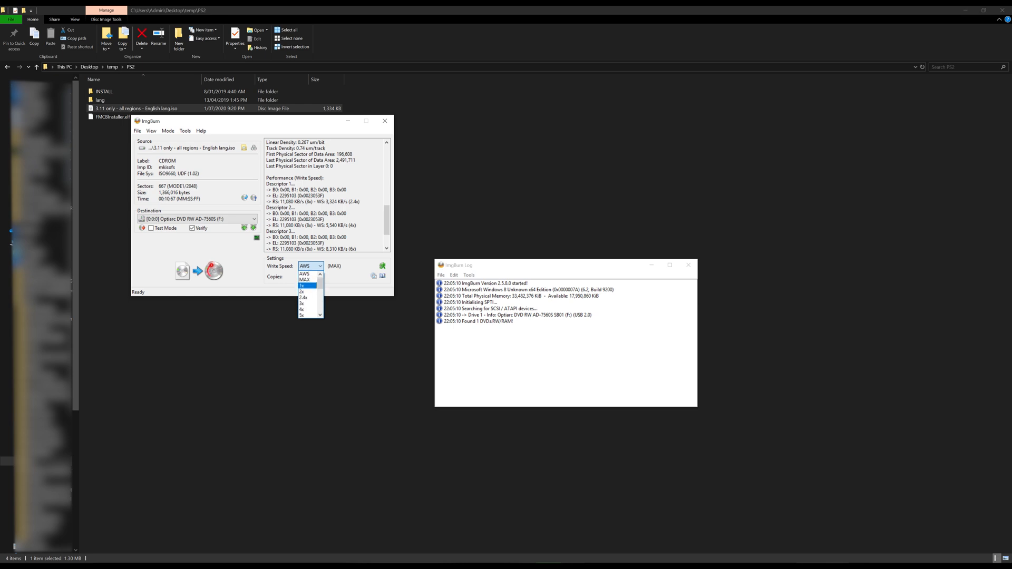
left_click(302, 286)
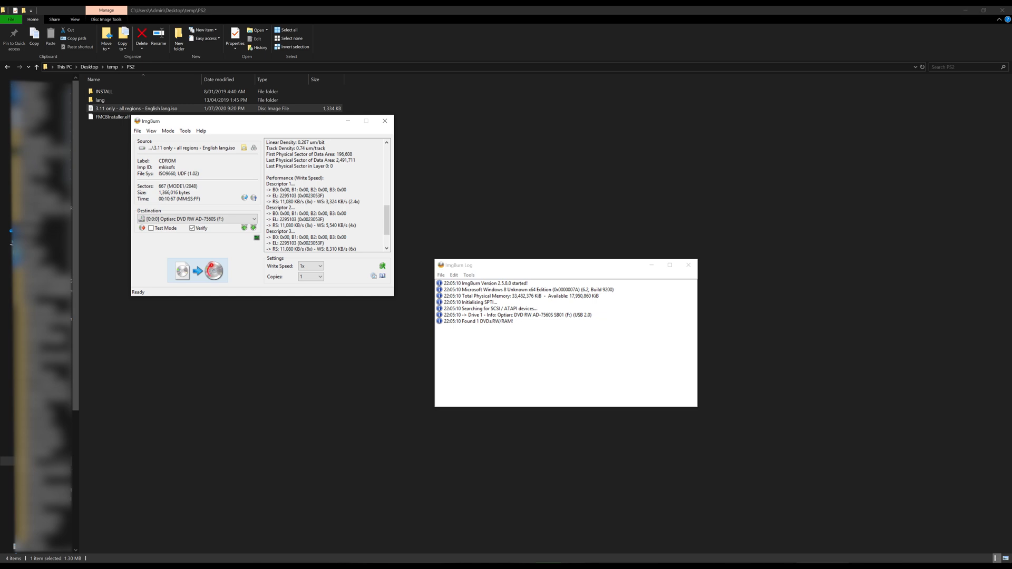
- Burn the ISO to the DVD+R, continue through the tray warning, and confirm successful verification
left_click(197, 270)
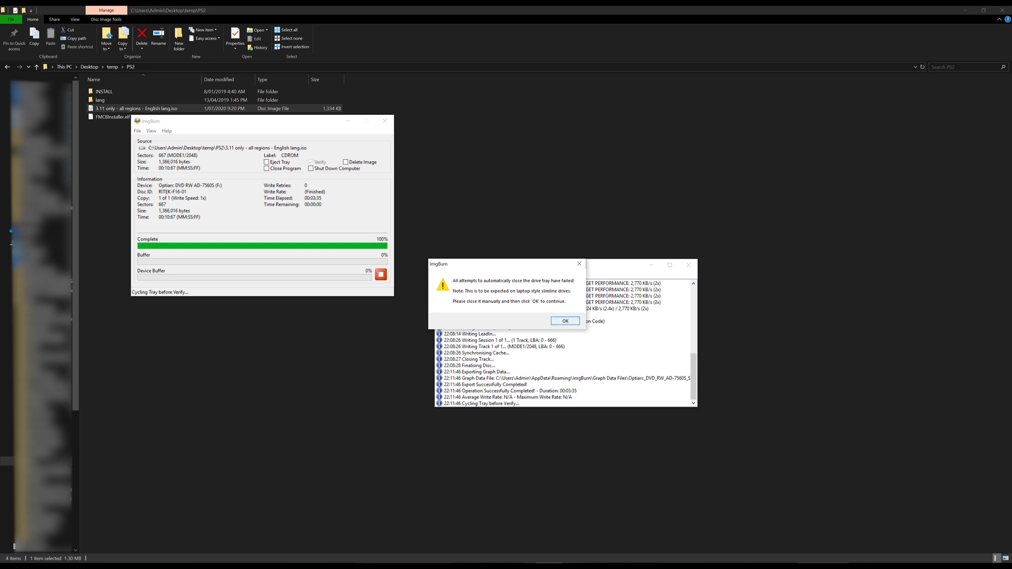
left_click(565, 320)
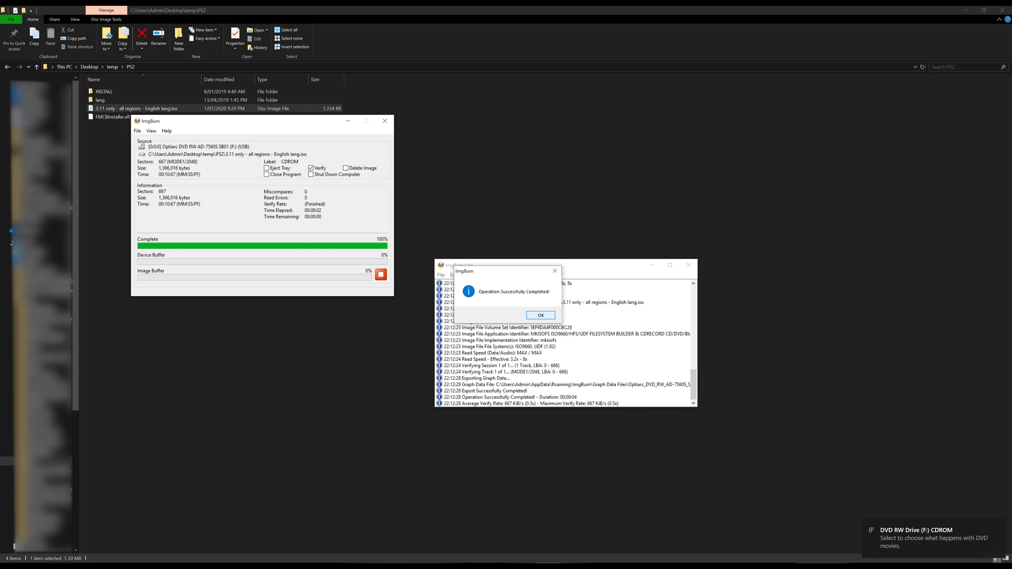
left_click(539, 315)
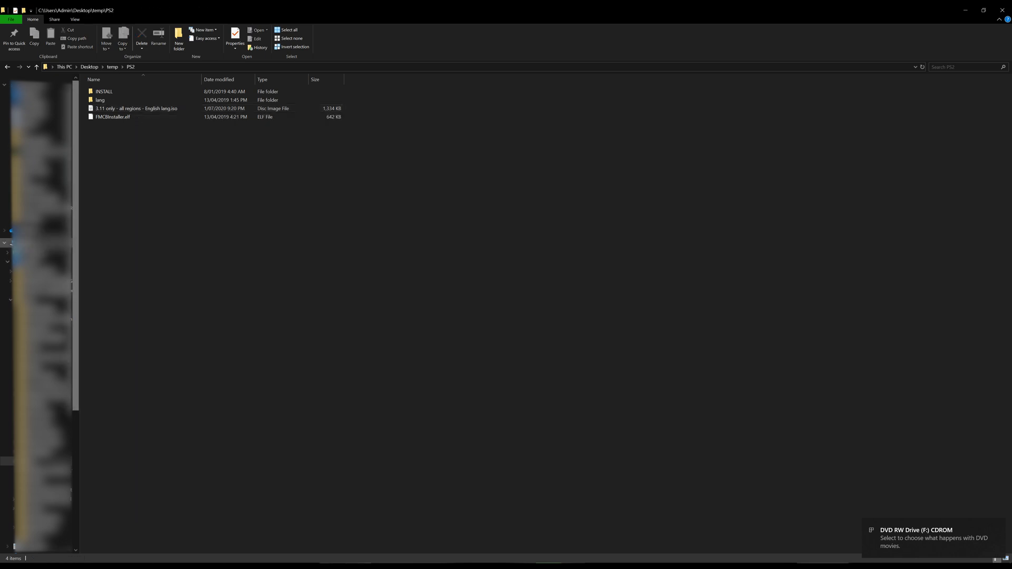
- Close the autoplay windows and browse to USB Drive (H:) in File Explorer
right_click(19, 242)
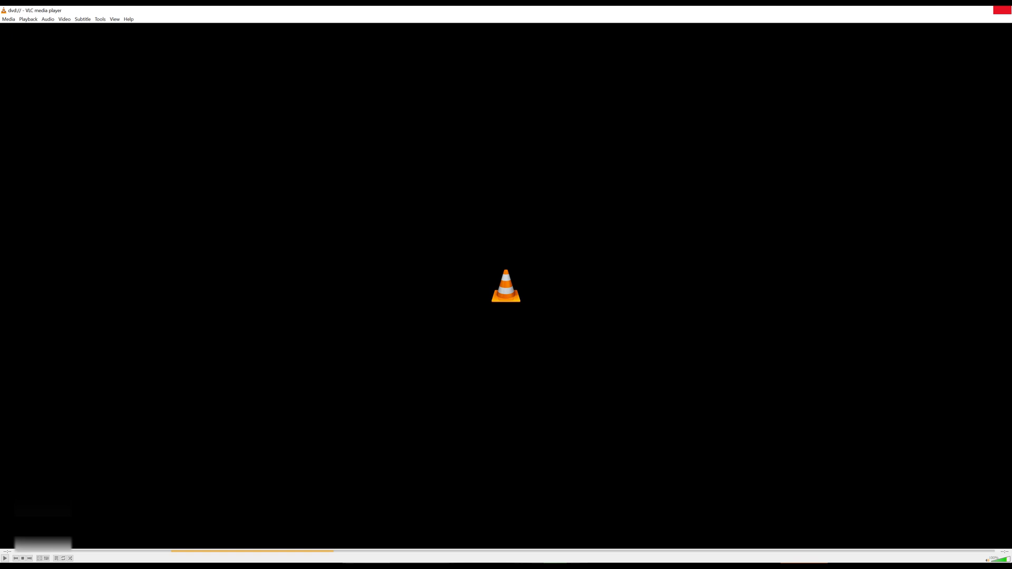
right_click(381, 329)
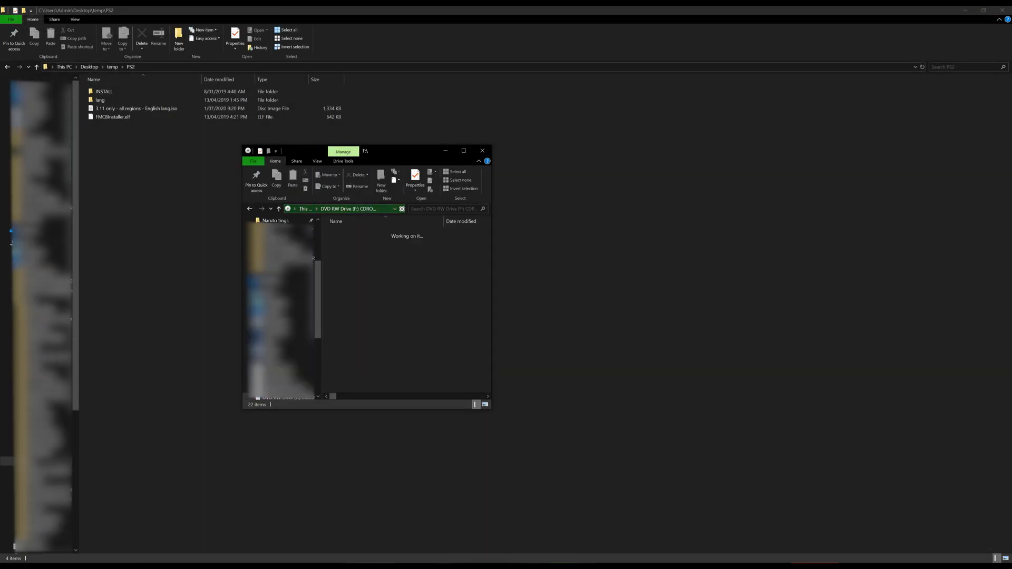
mouse_move(380, 180)
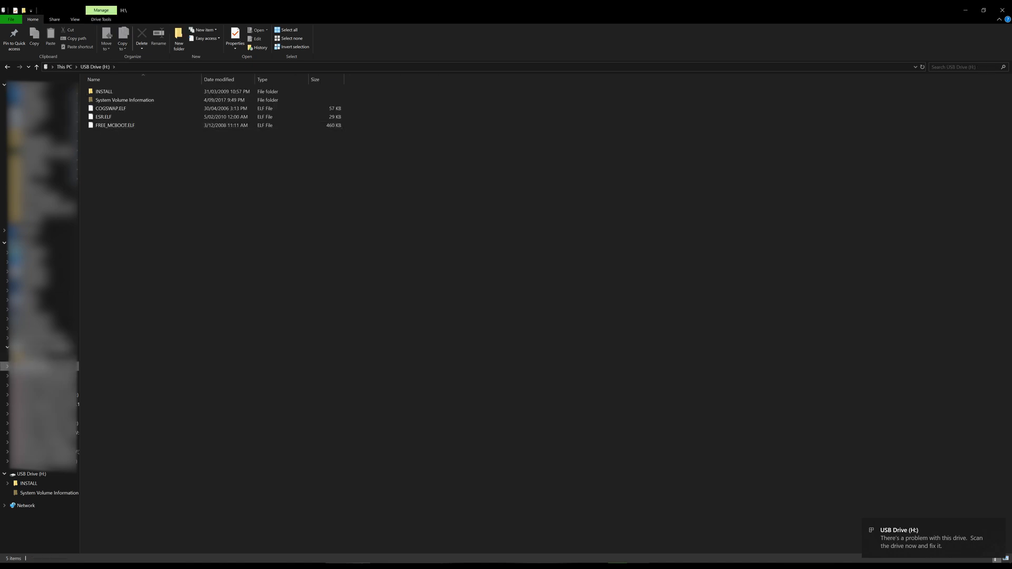
- Dismiss the USB notification and select every item in the PS2 folder for copying
left_click(103, 91)
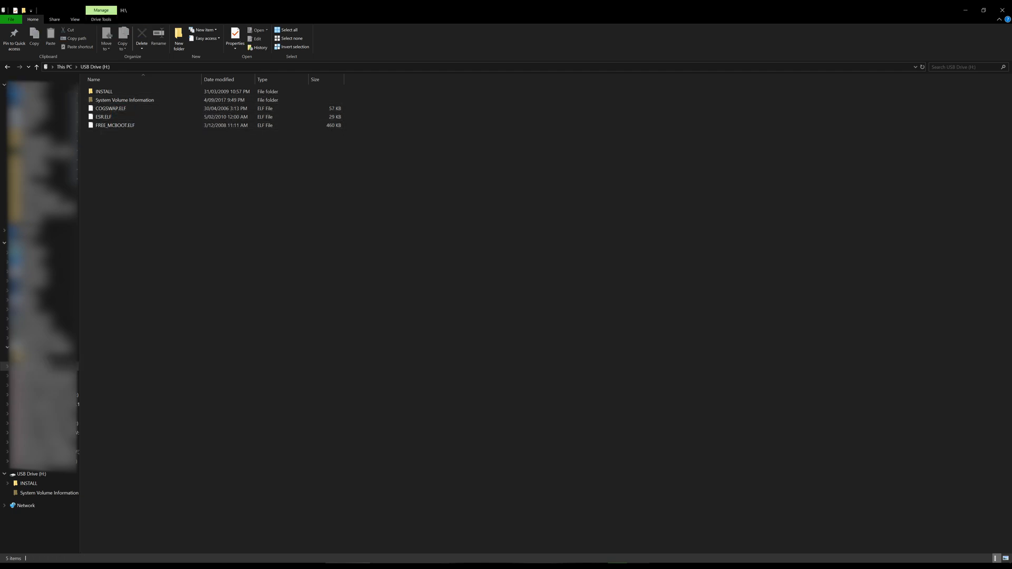
mouse_move(103, 117)
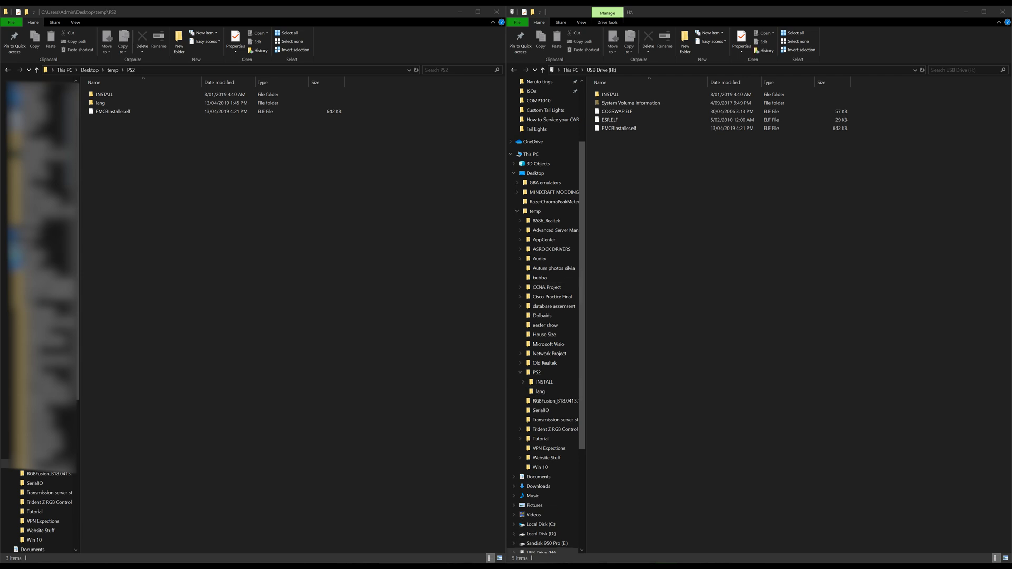
key("ctrl+a")
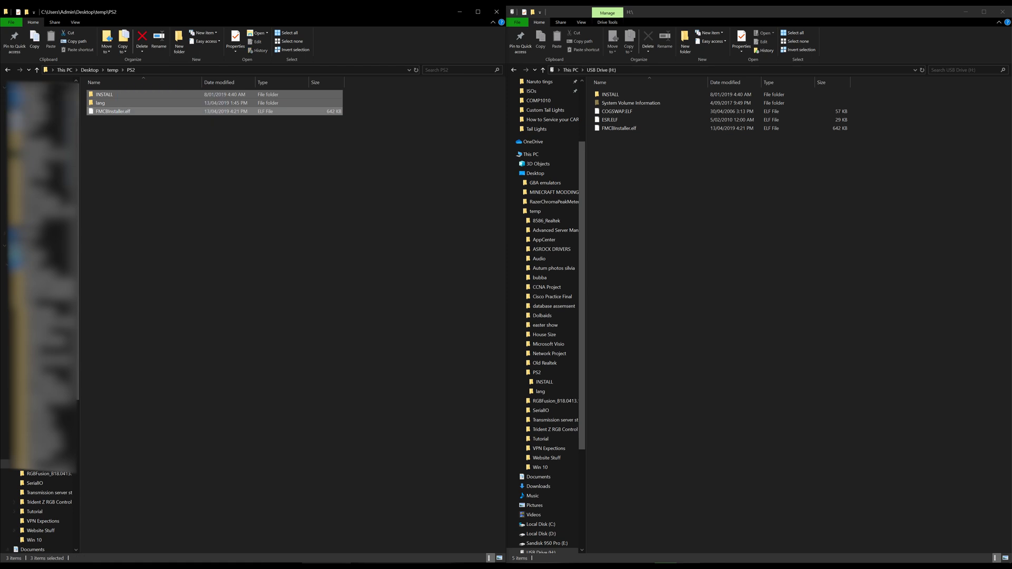